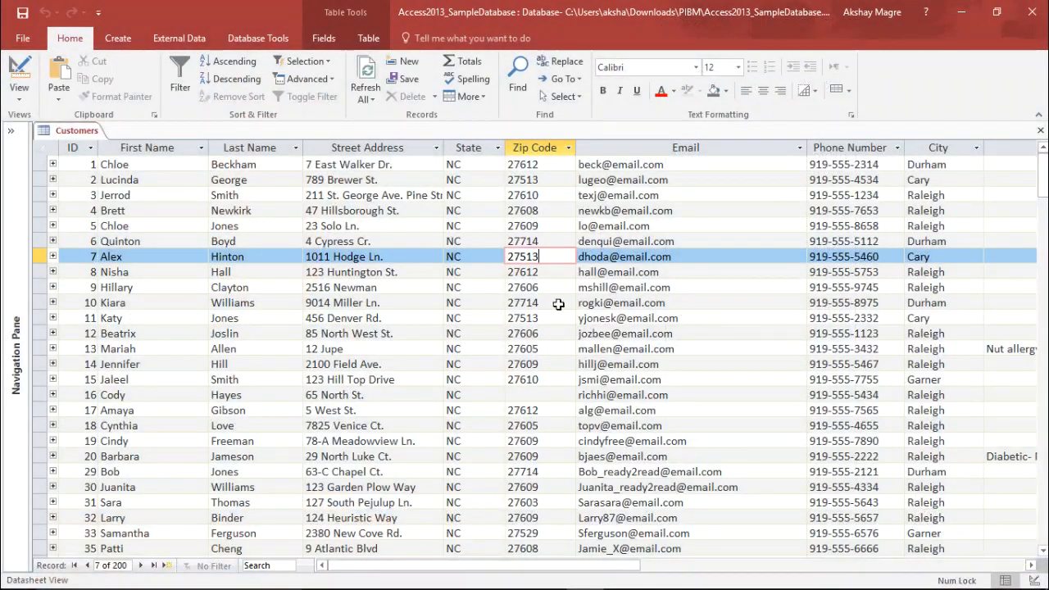
mouse_move(253, 345)
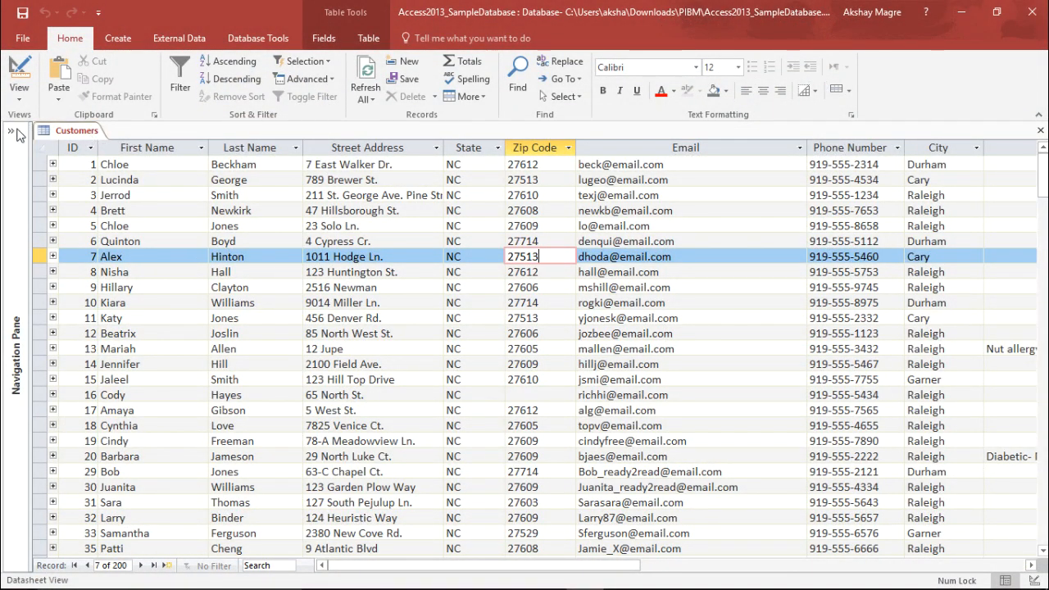
Step: Inspect the Emails column and the empty Click to Add column in the Customers datasheet
left_click(14, 132)
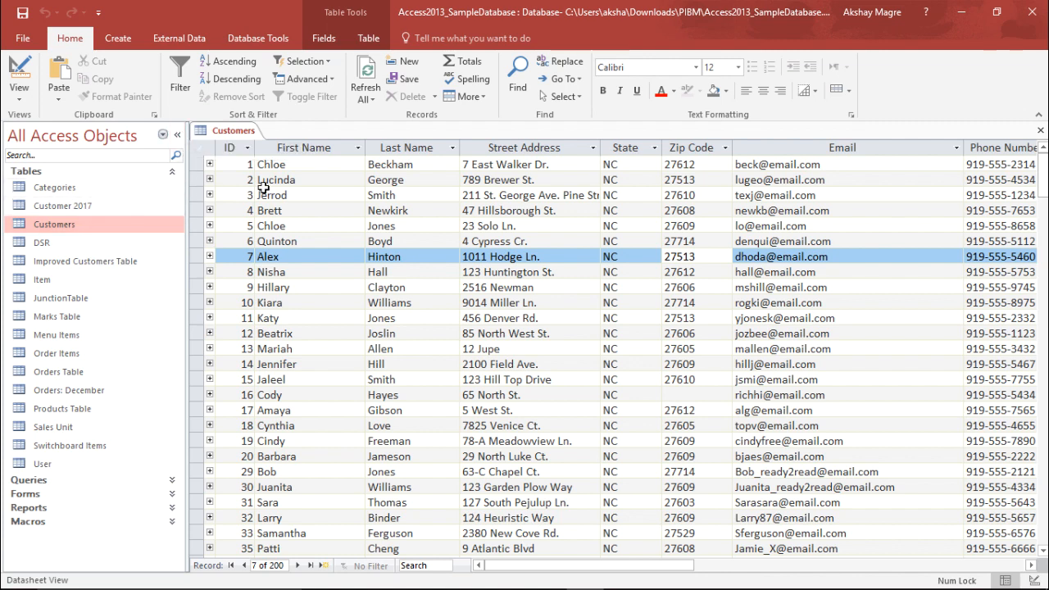
left_click(177, 134)
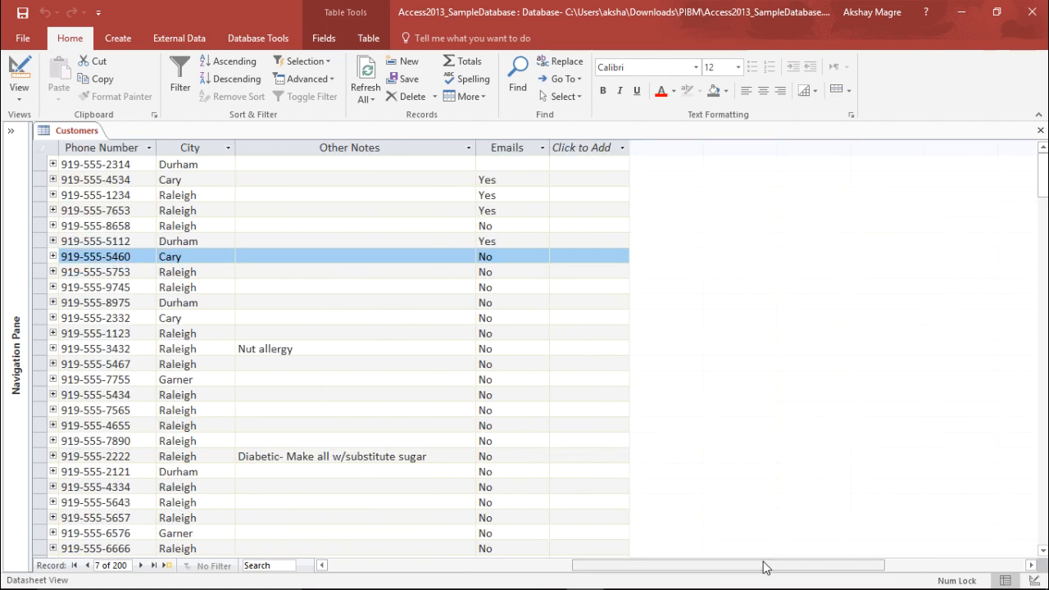
left_click(502, 179)
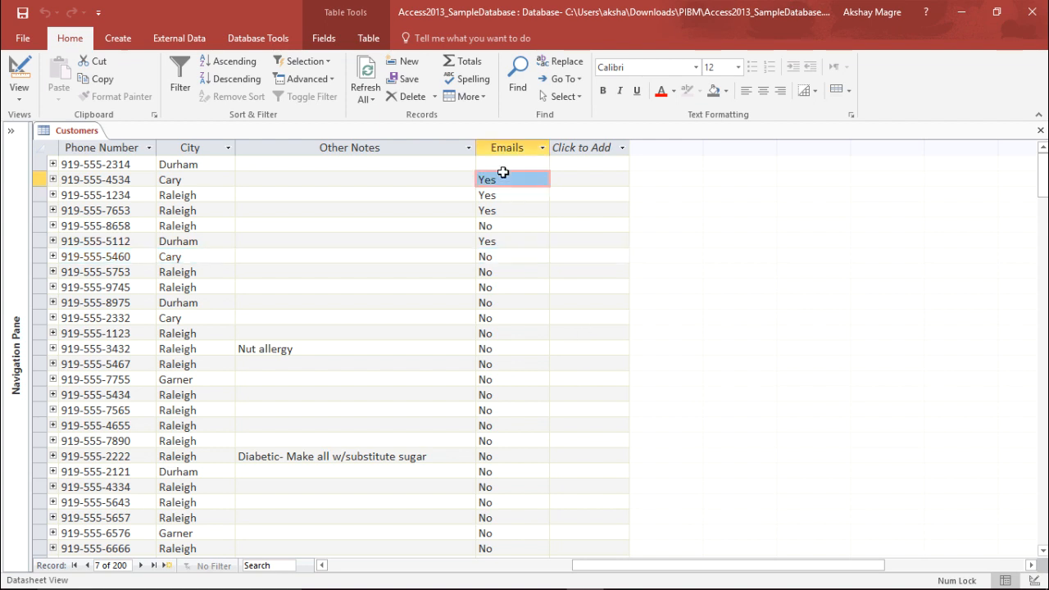
left_click(500, 179)
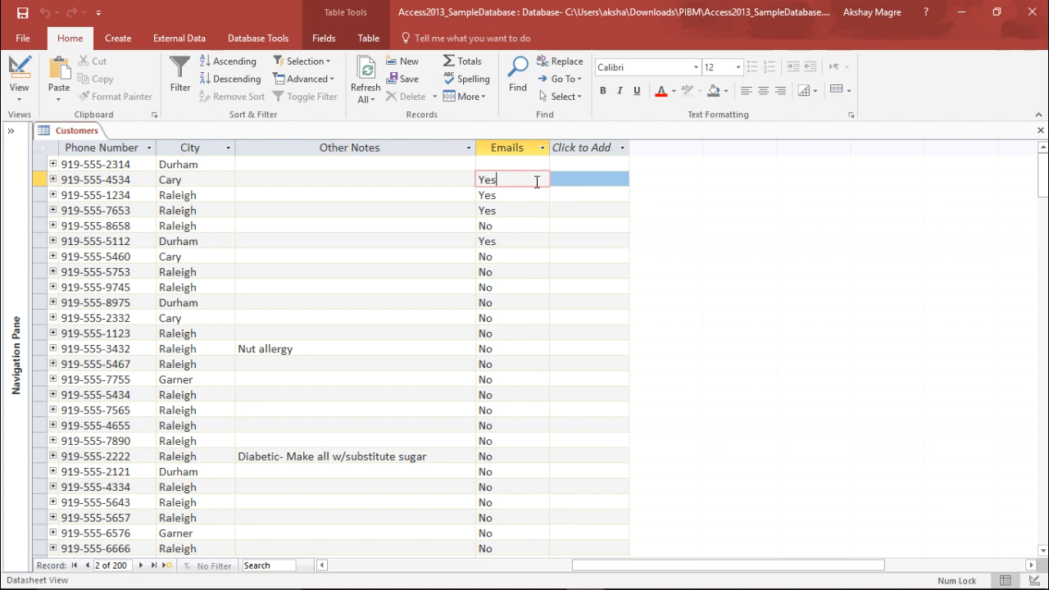
mouse_move(541, 179)
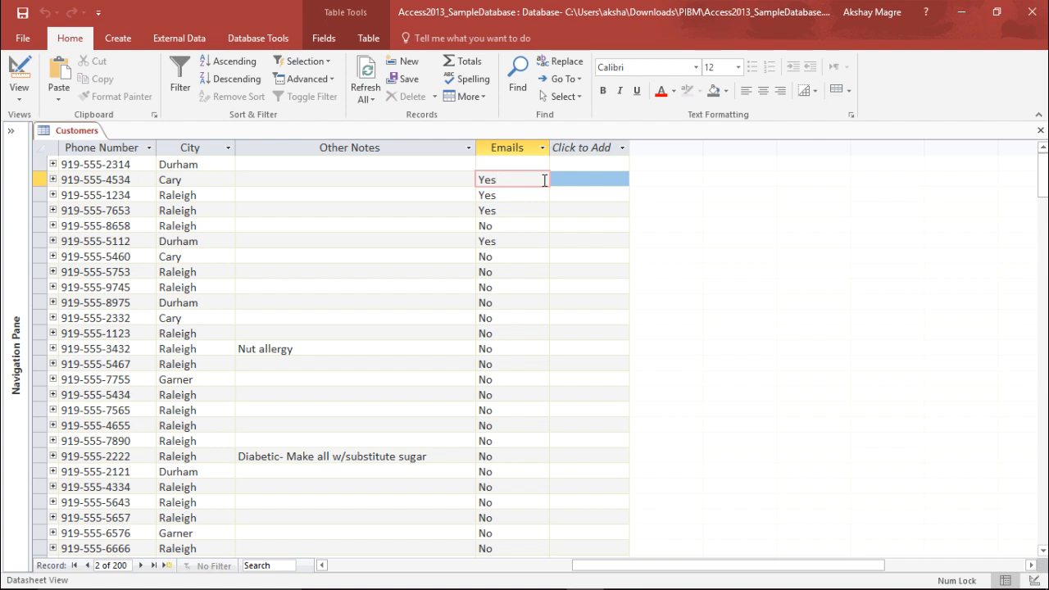
left_click(588, 178)
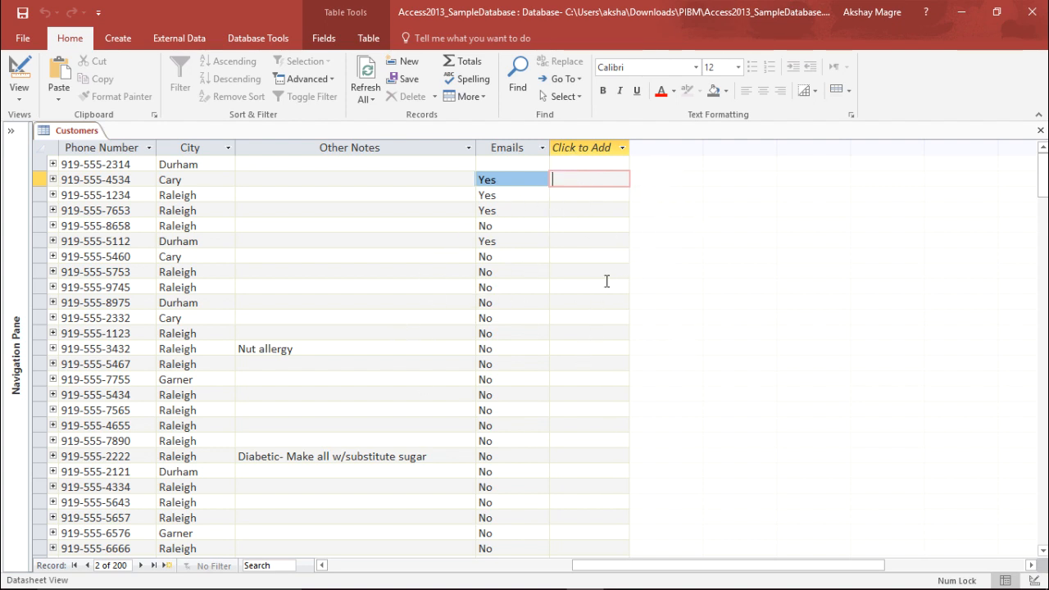
mouse_move(789, 329)
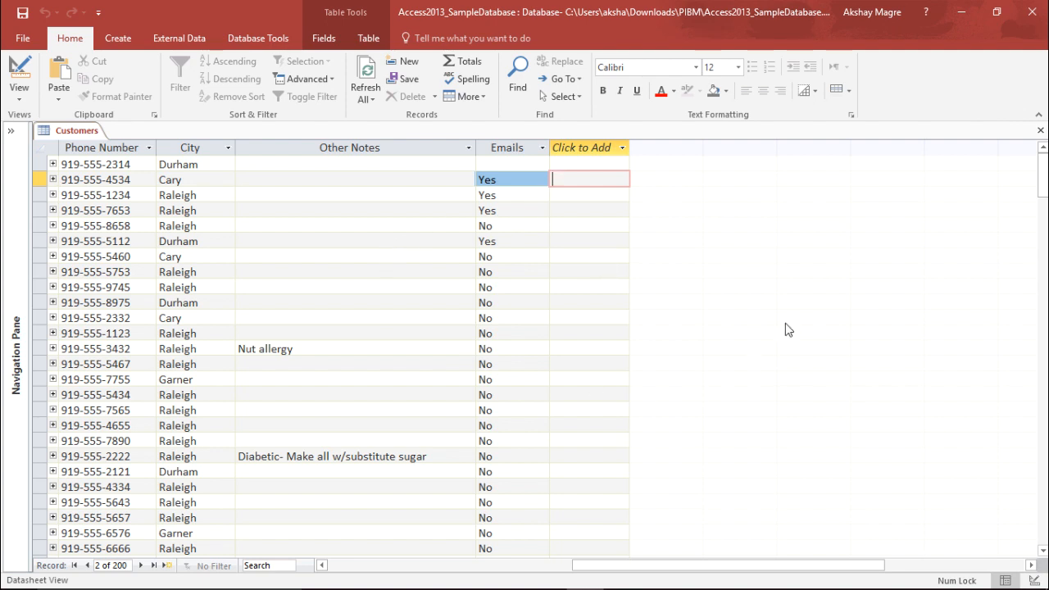
mouse_move(625, 345)
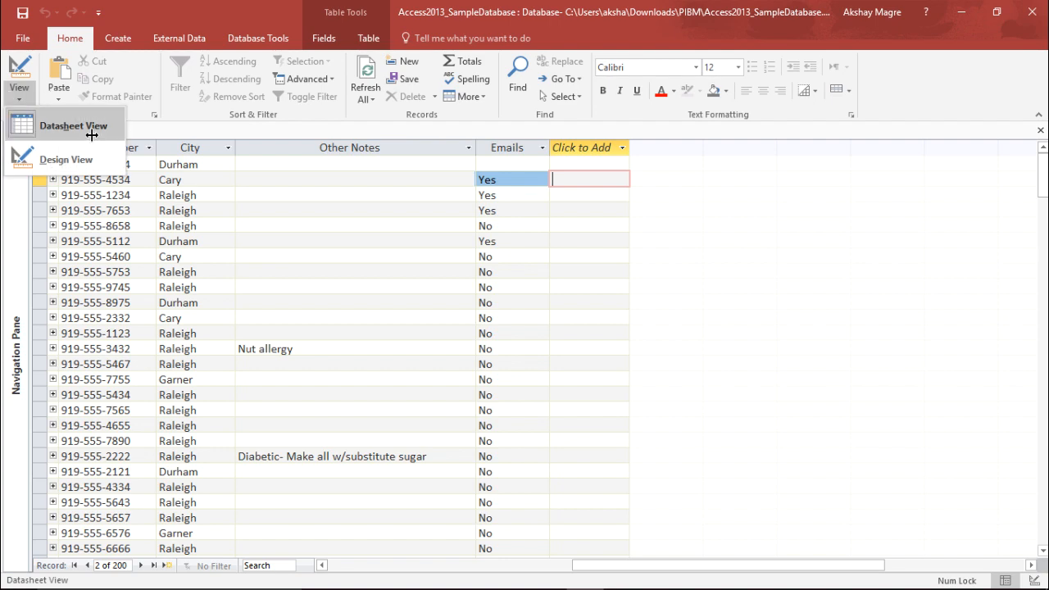
Step: In design view, add a Products field below Emails and list its data type choices
left_click(66, 159)
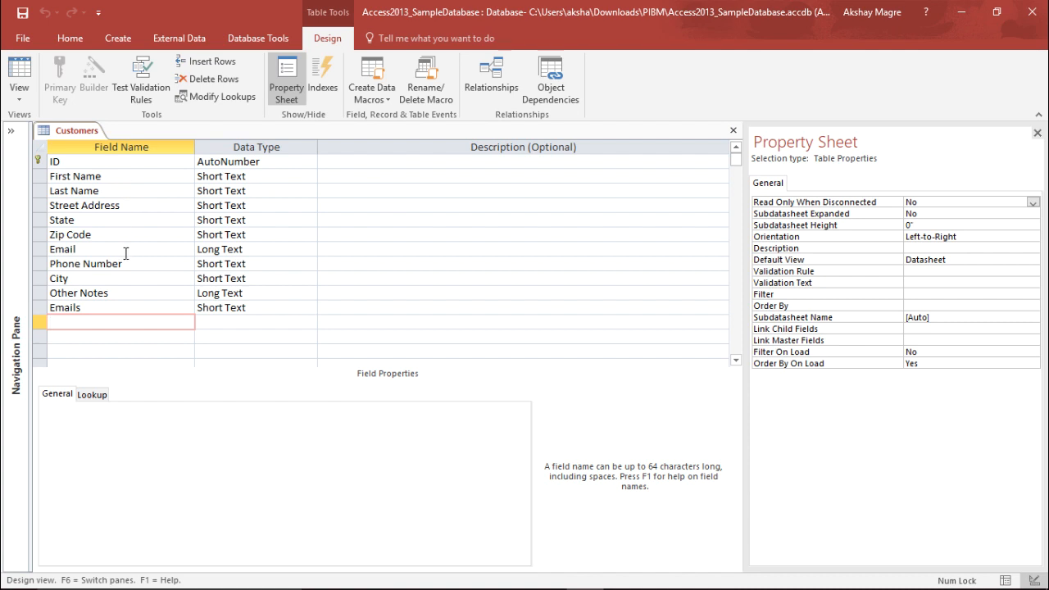
type("Produc")
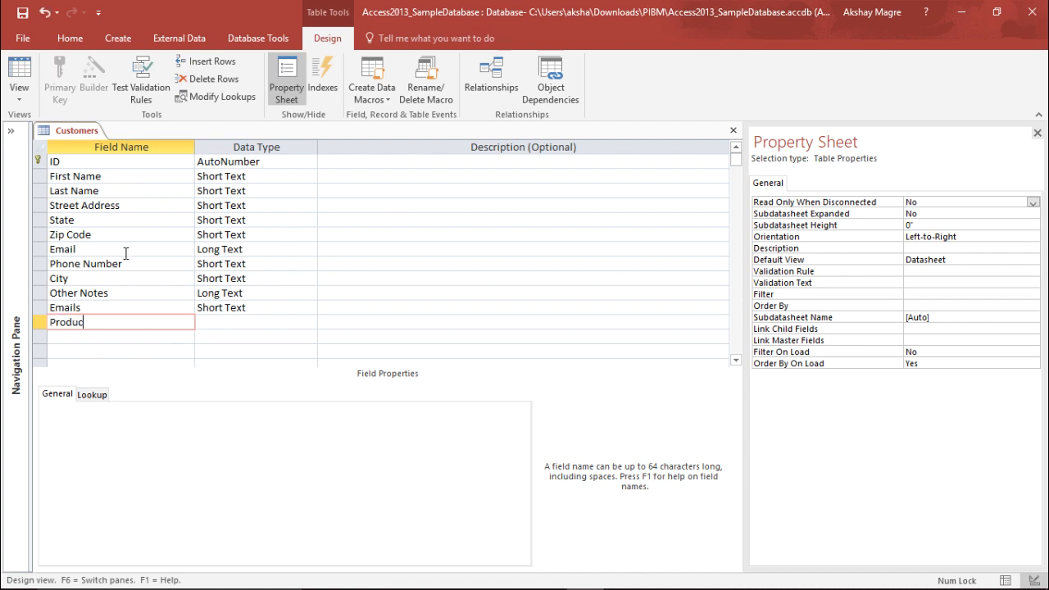
type("t")
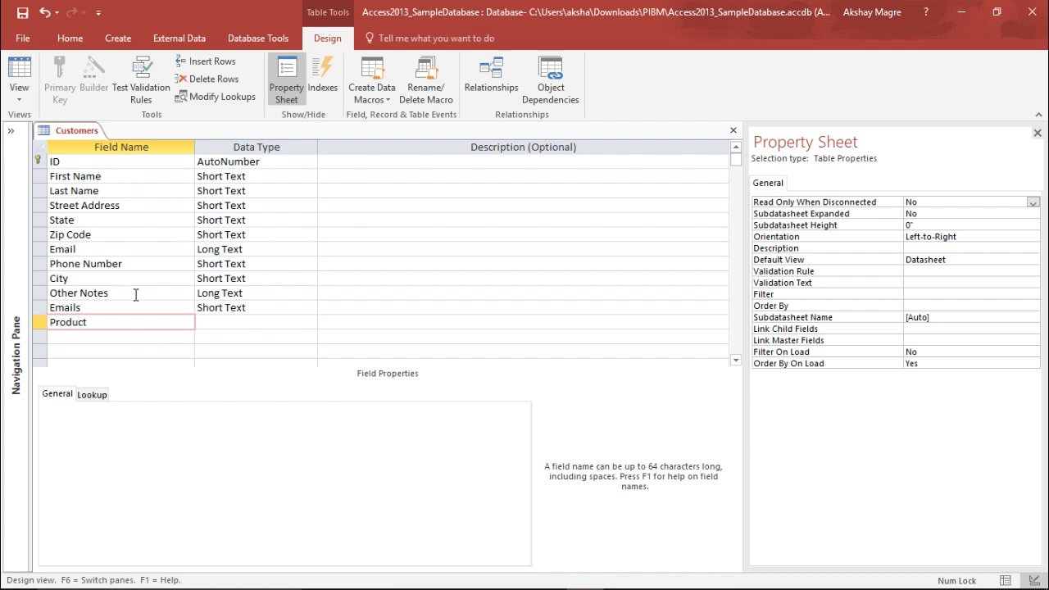
type("s")
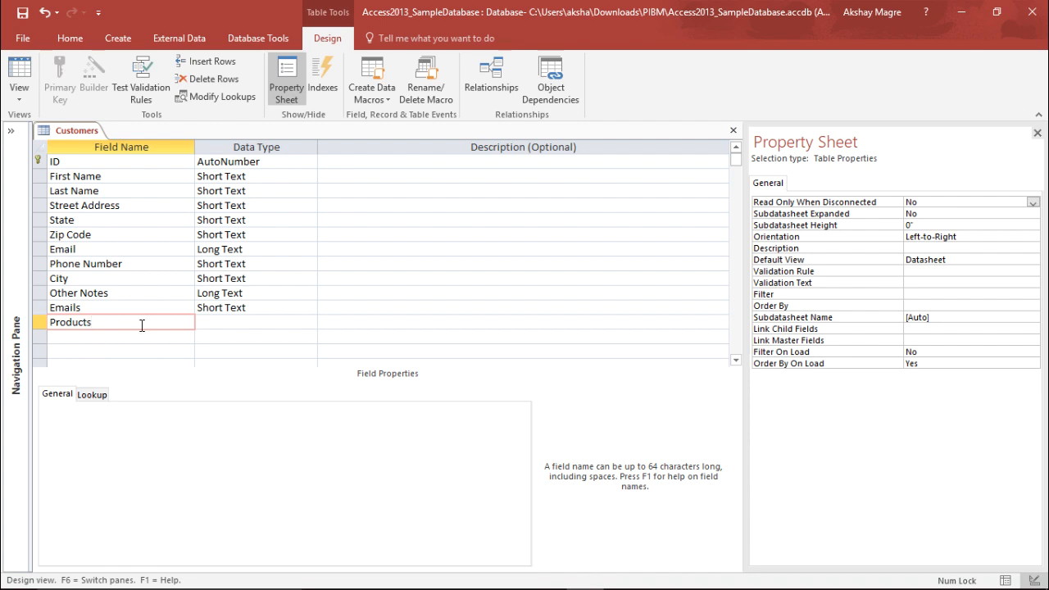
left_click(249, 321)
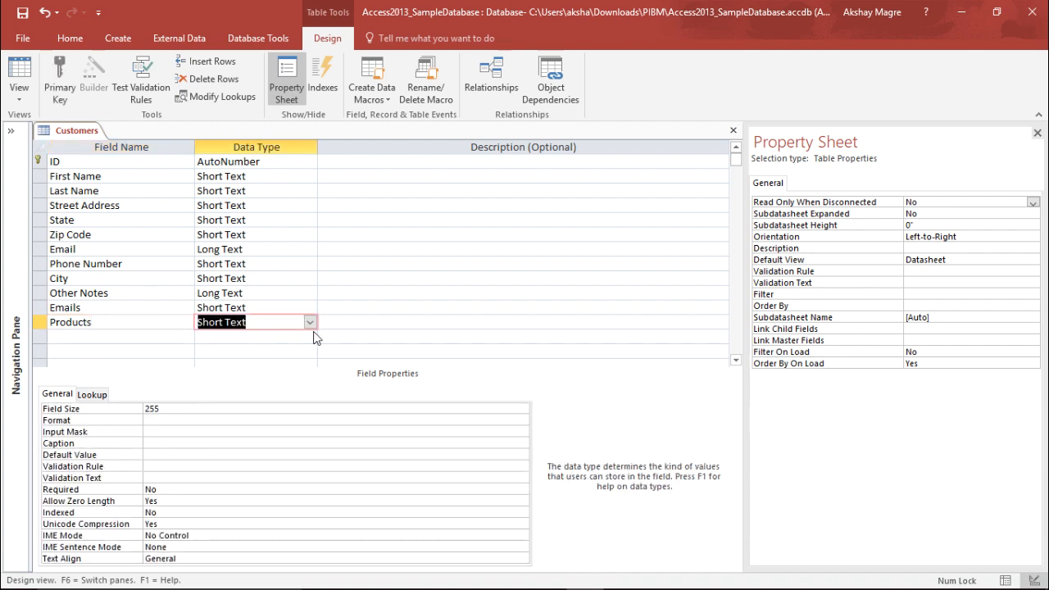
left_click(308, 321)
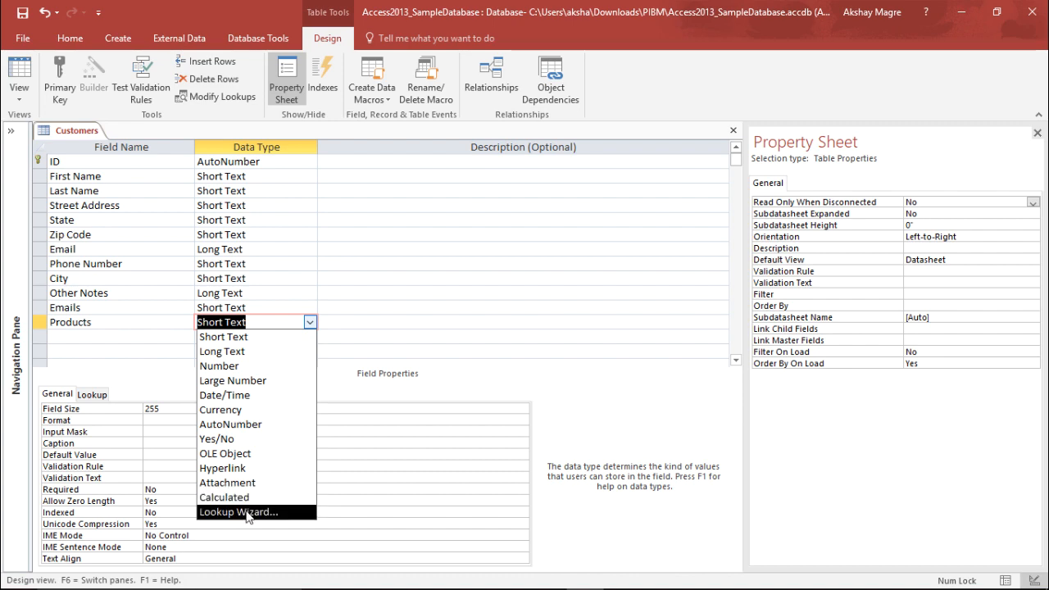
Step: Start the Lookup Wizard for Products with Orders: December as its source table
left_click(237, 508)
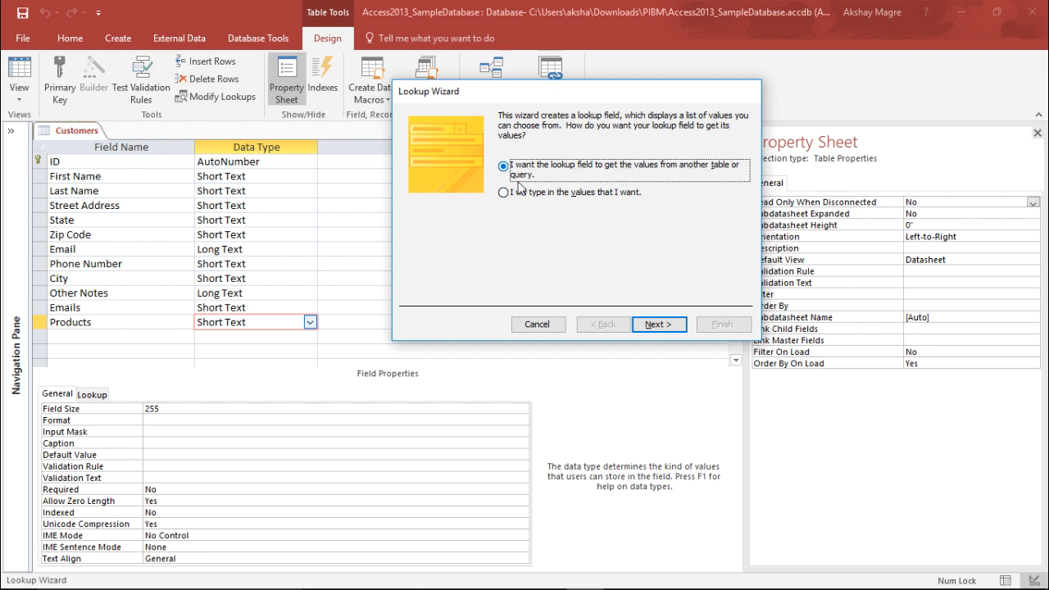
mouse_move(613, 299)
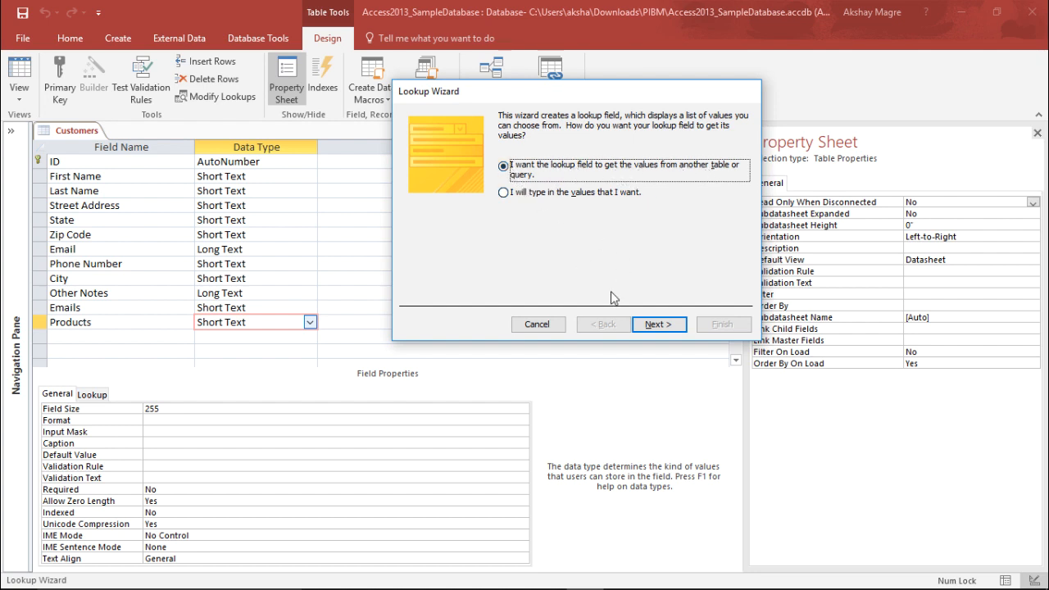
left_click(659, 325)
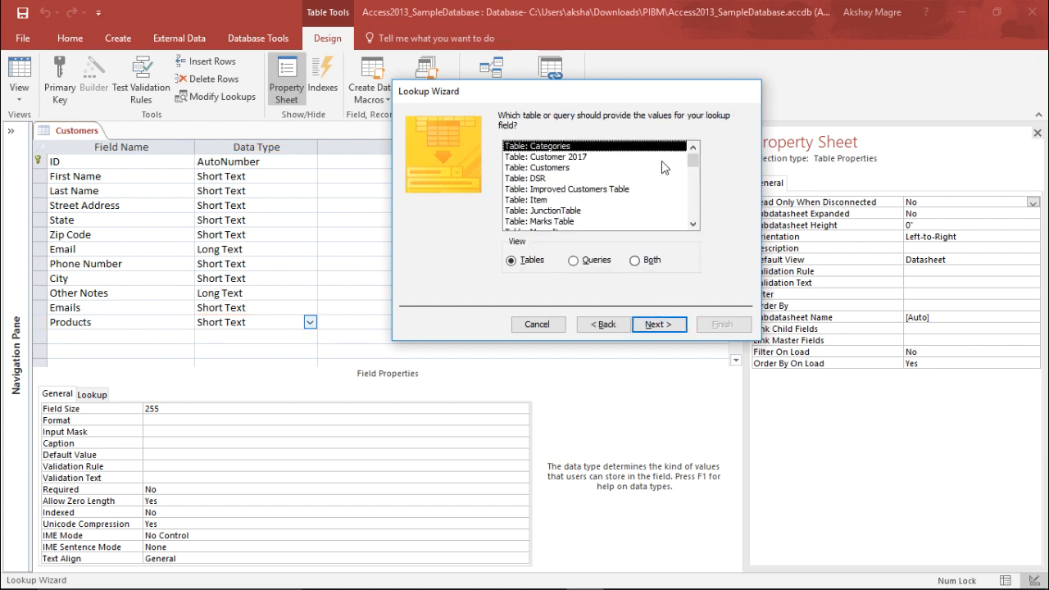
left_click(695, 225)
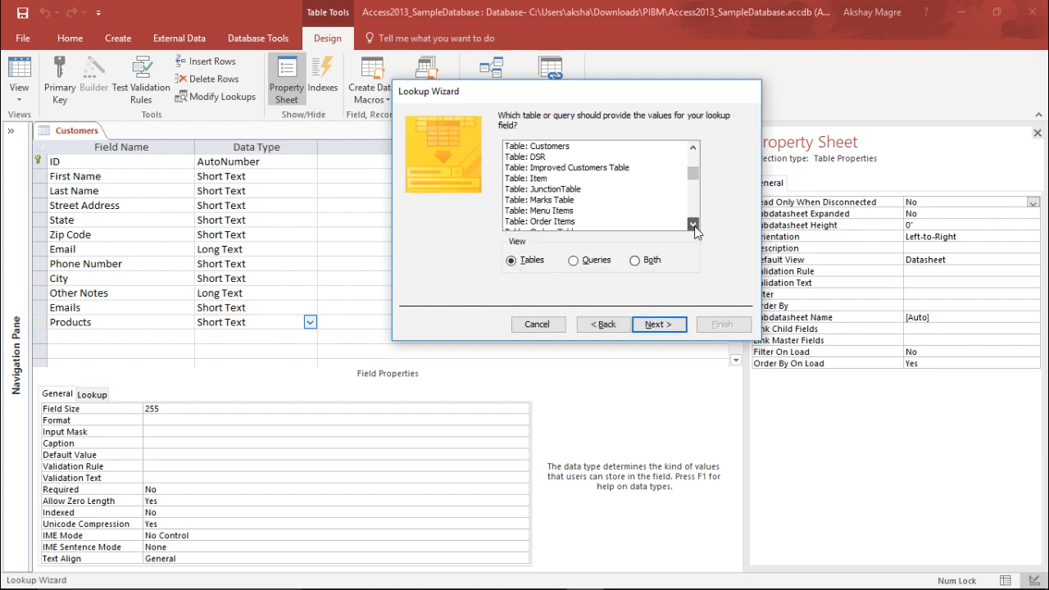
left_click(695, 230)
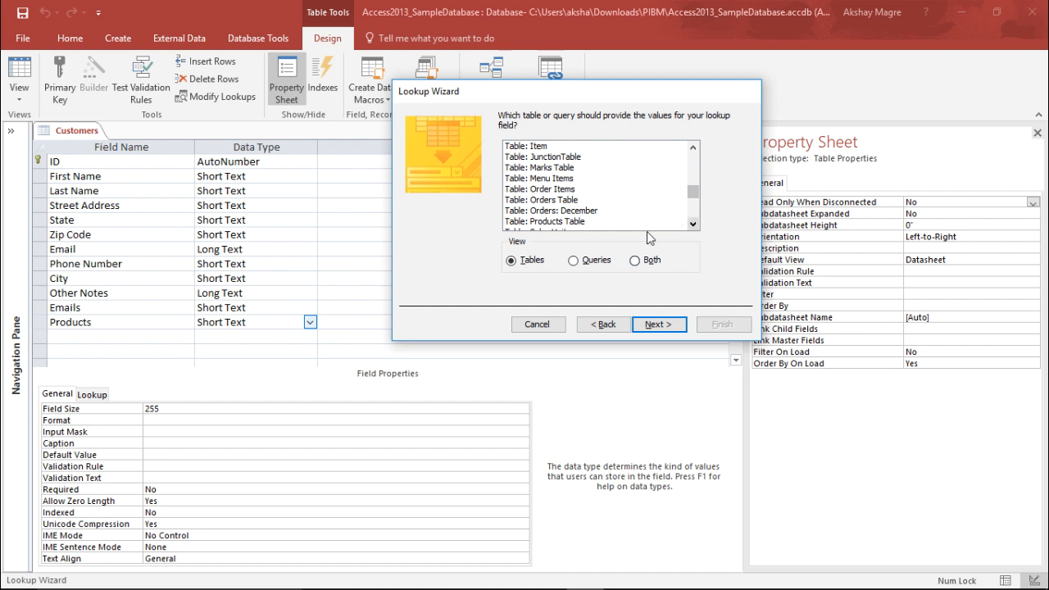
left_click(551, 209)
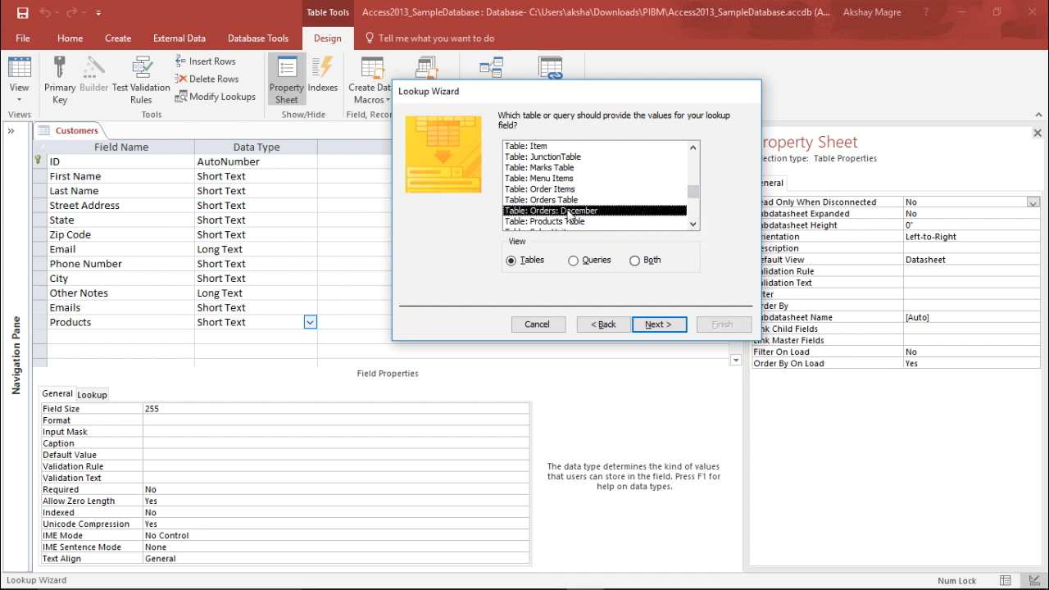
mouse_move(553, 221)
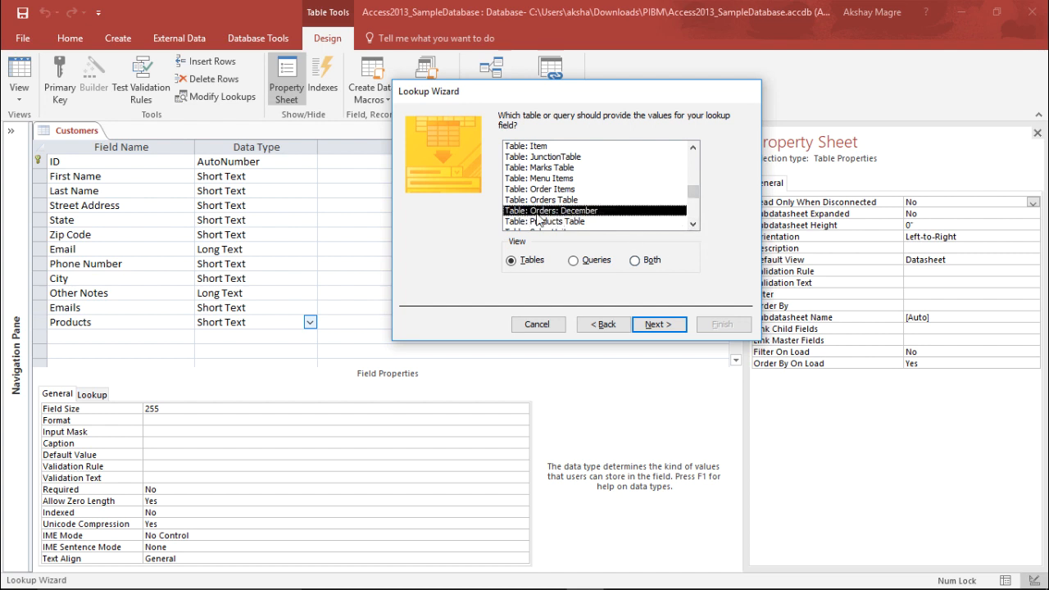
left_click(659, 324)
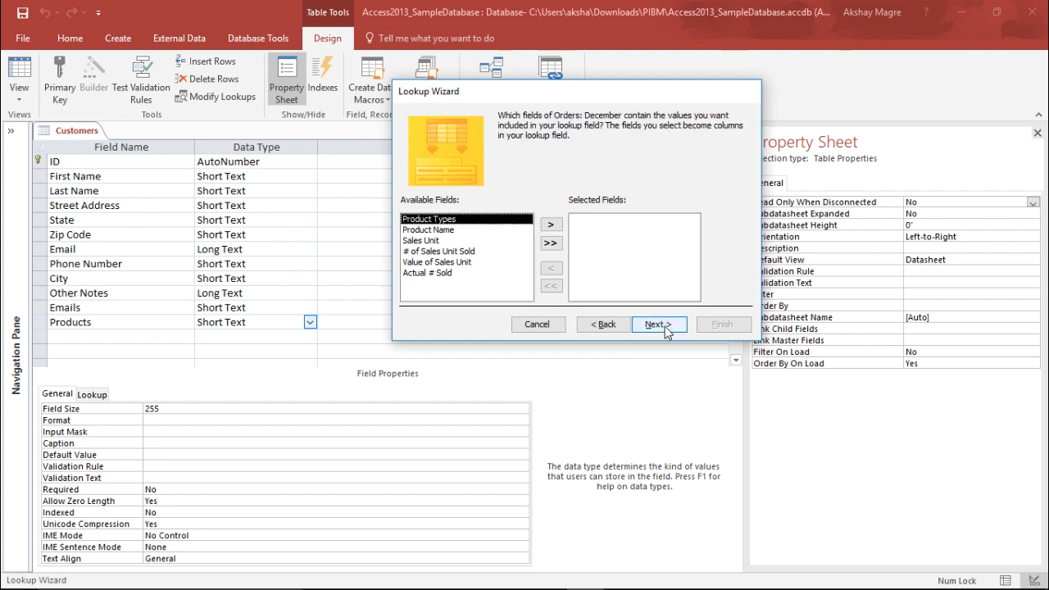
Step: Use Product Name as the lookup field, sorted ascending, and accept the column width
left_click(428, 229)
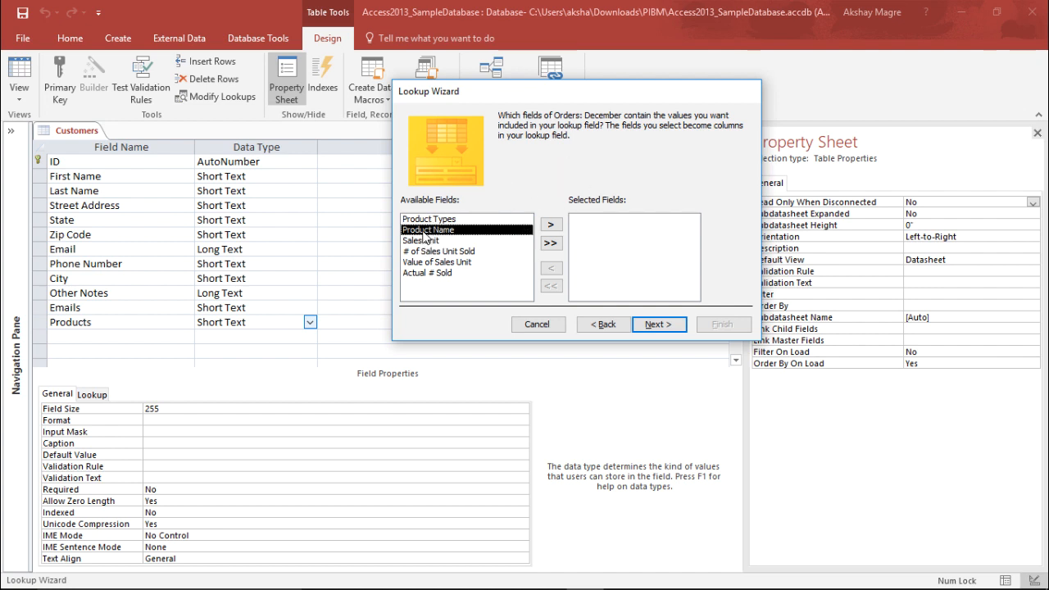
left_click(551, 225)
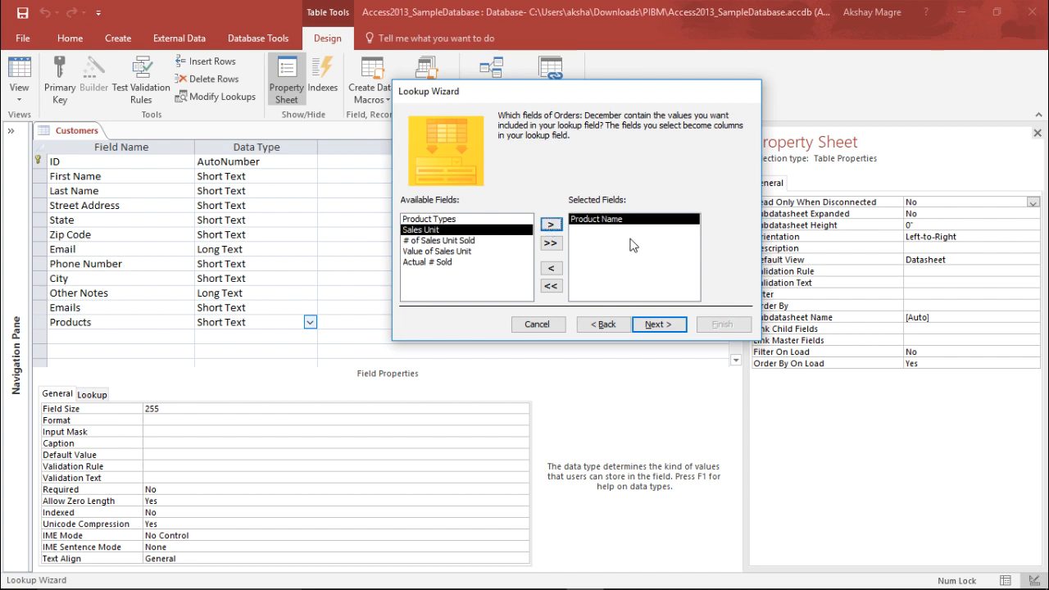
left_click(659, 325)
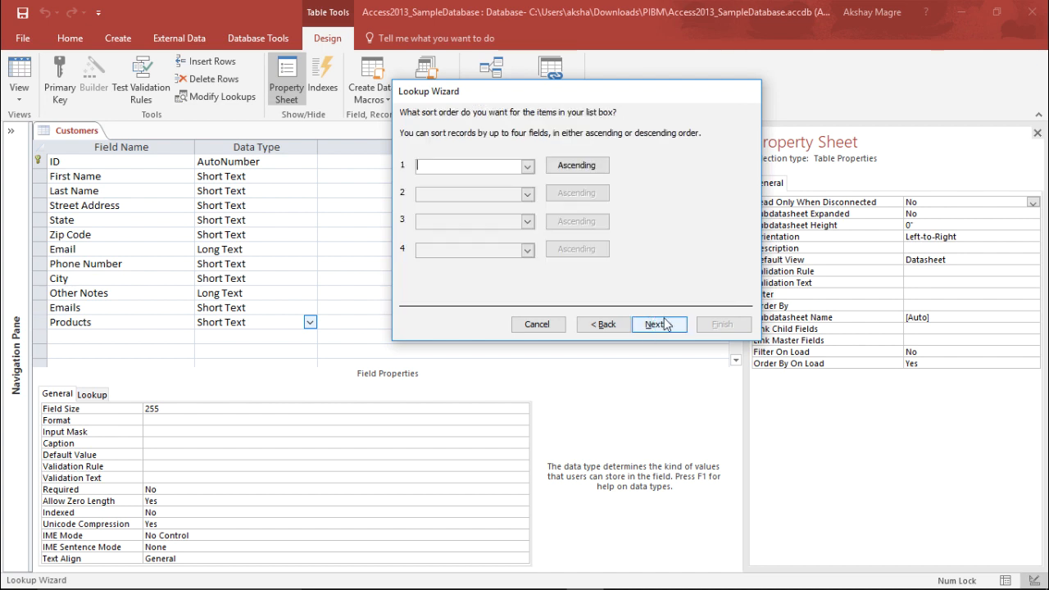
left_click(528, 165)
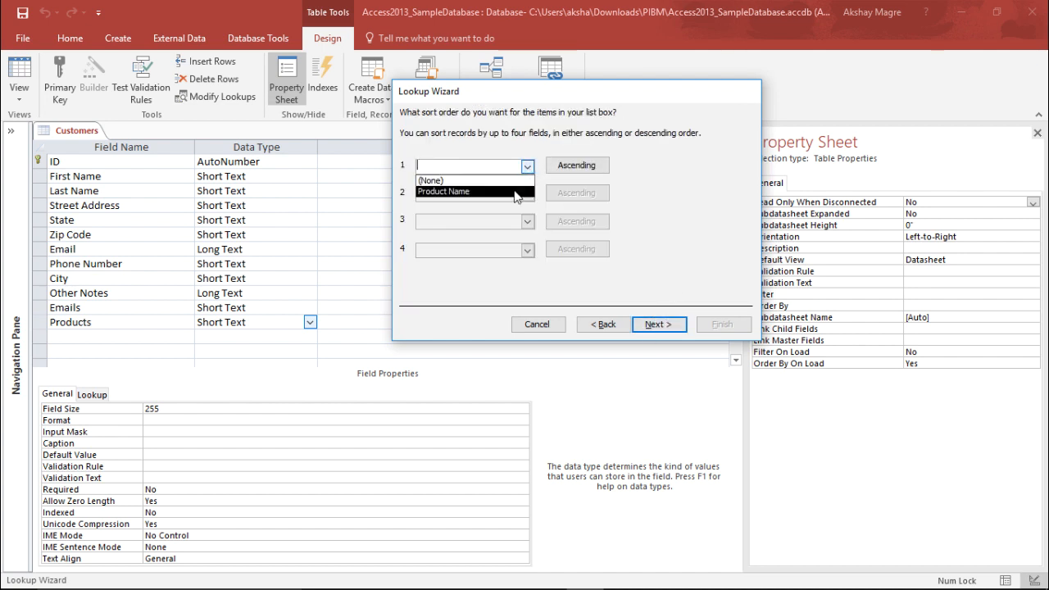
left_click(443, 190)
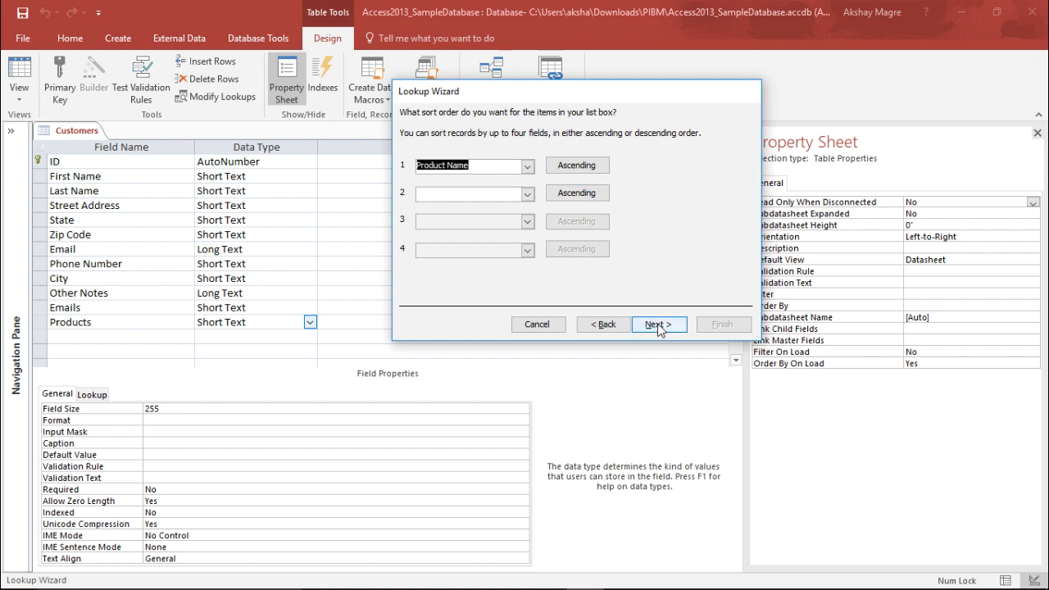
left_click(659, 325)
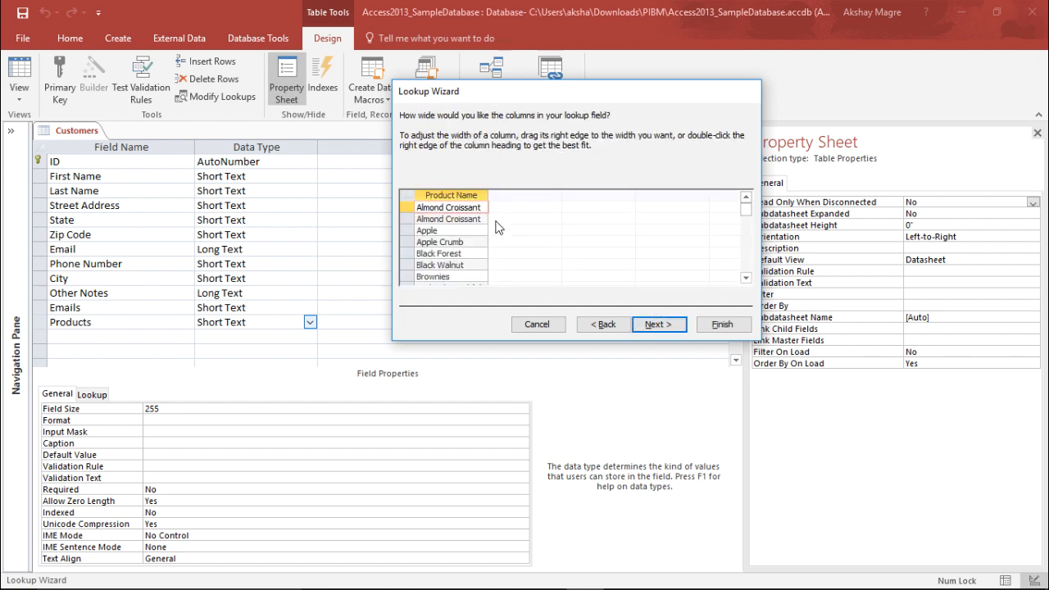
scroll("down", 3)
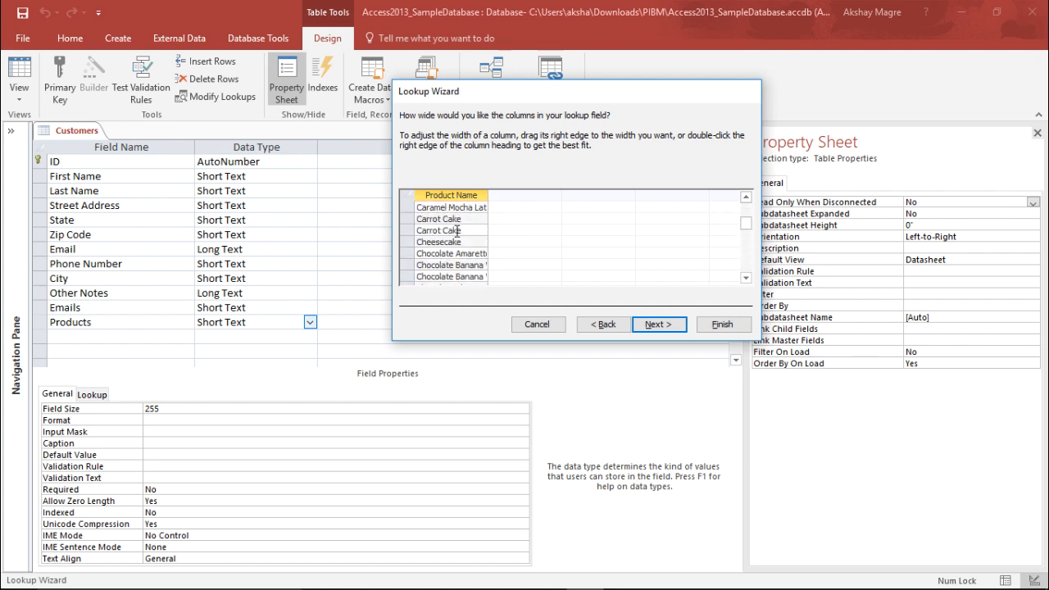
left_click(659, 324)
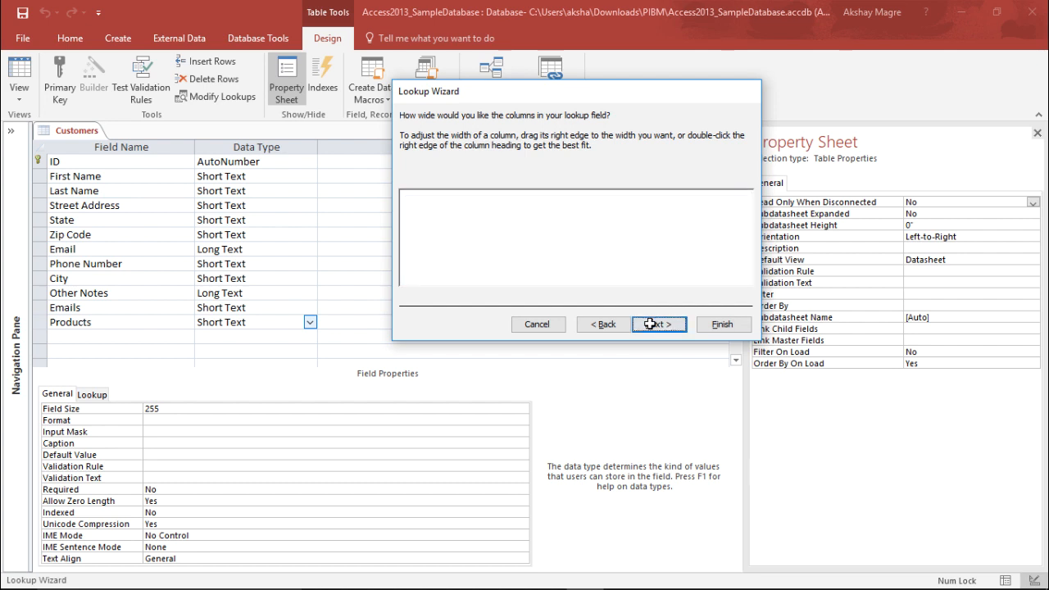
Step: Finish the lookup keeping the label Products
left_click(659, 324)
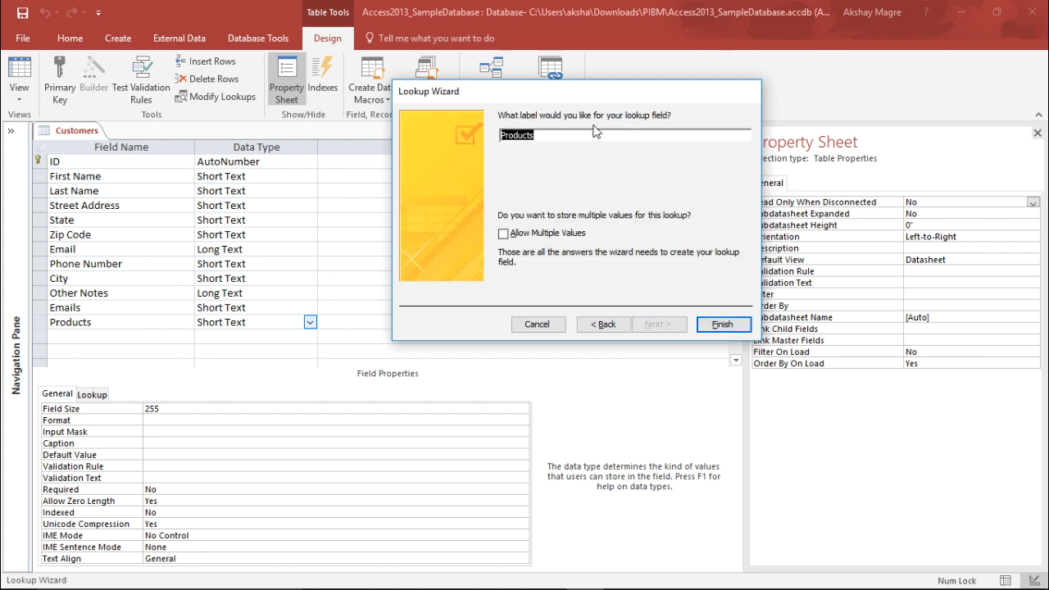
mouse_move(623, 128)
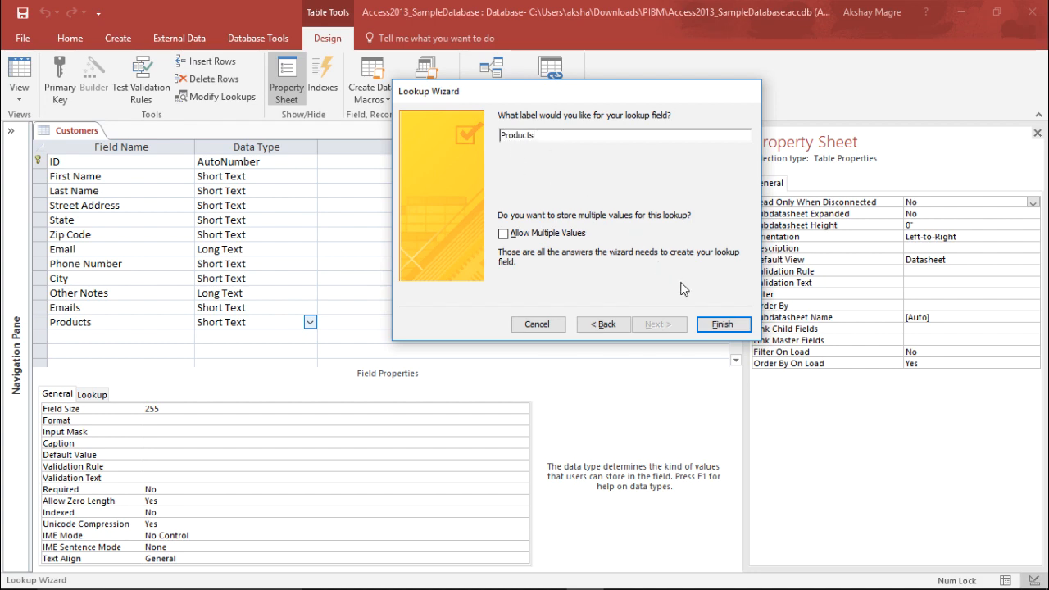
left_click(723, 325)
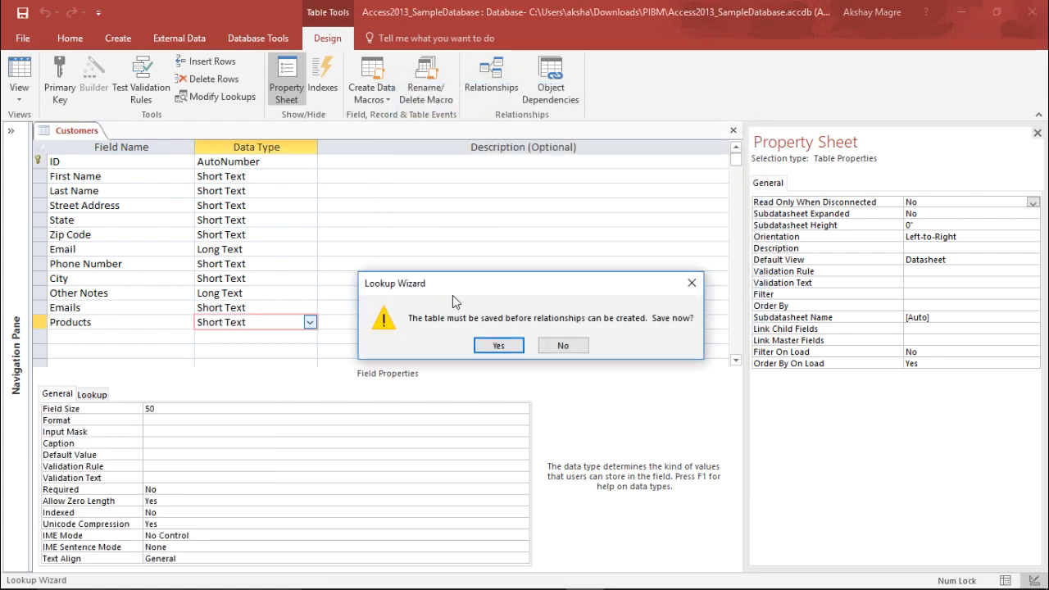
mouse_move(636, 339)
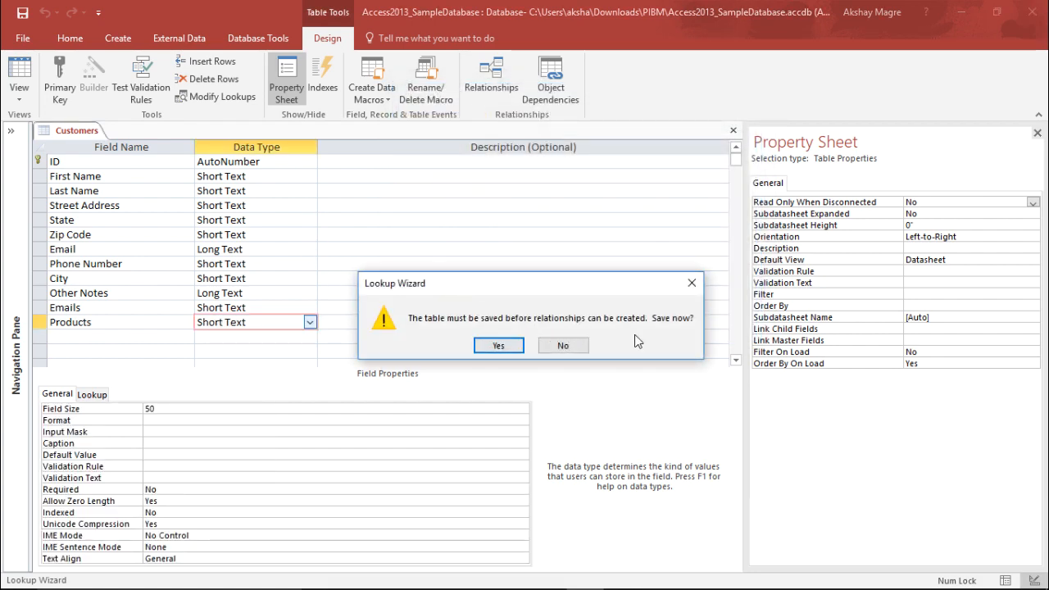
mouse_move(649, 329)
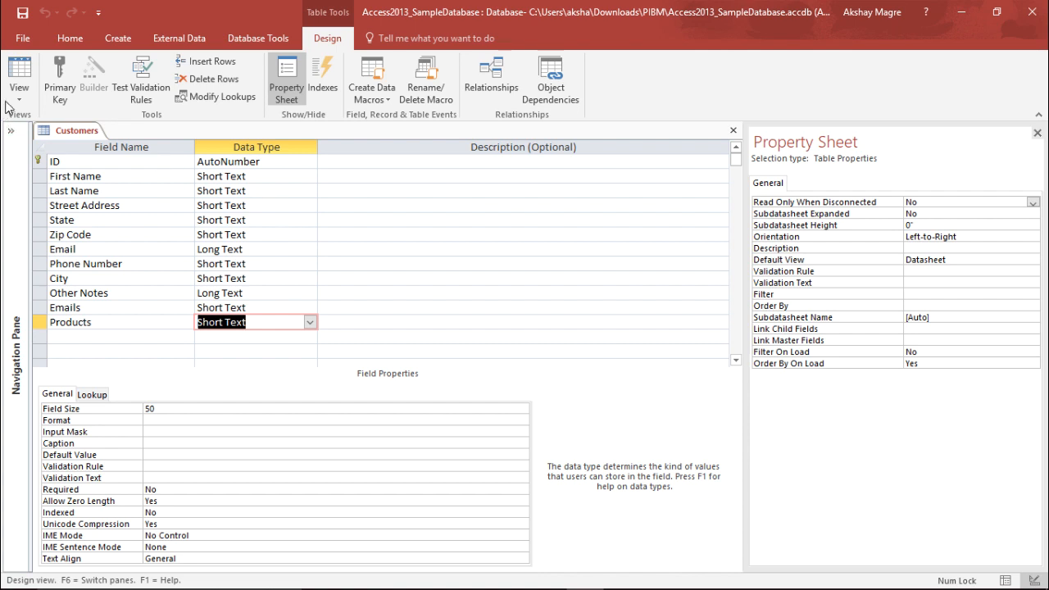
Step: Return to datasheet view and show the Products drop-down of product names for the first record
left_click(18, 79)
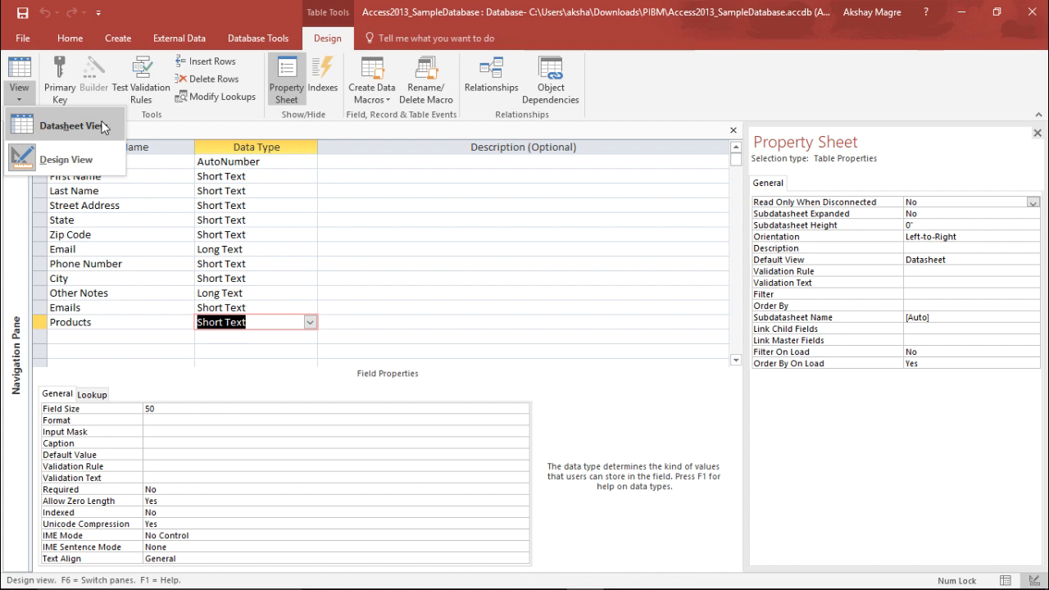
left_click(63, 125)
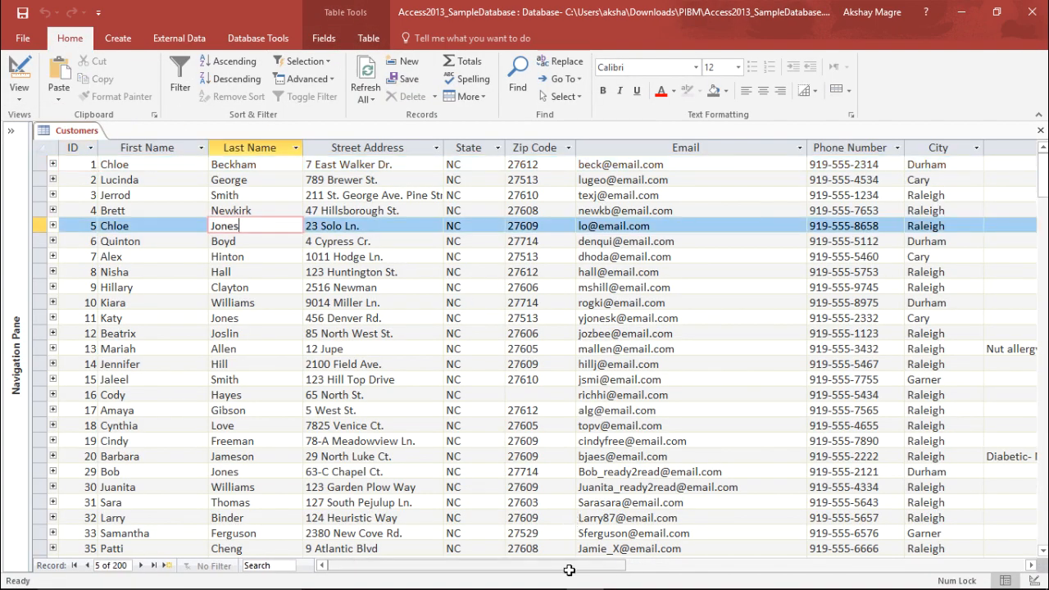
scroll("right", 3)
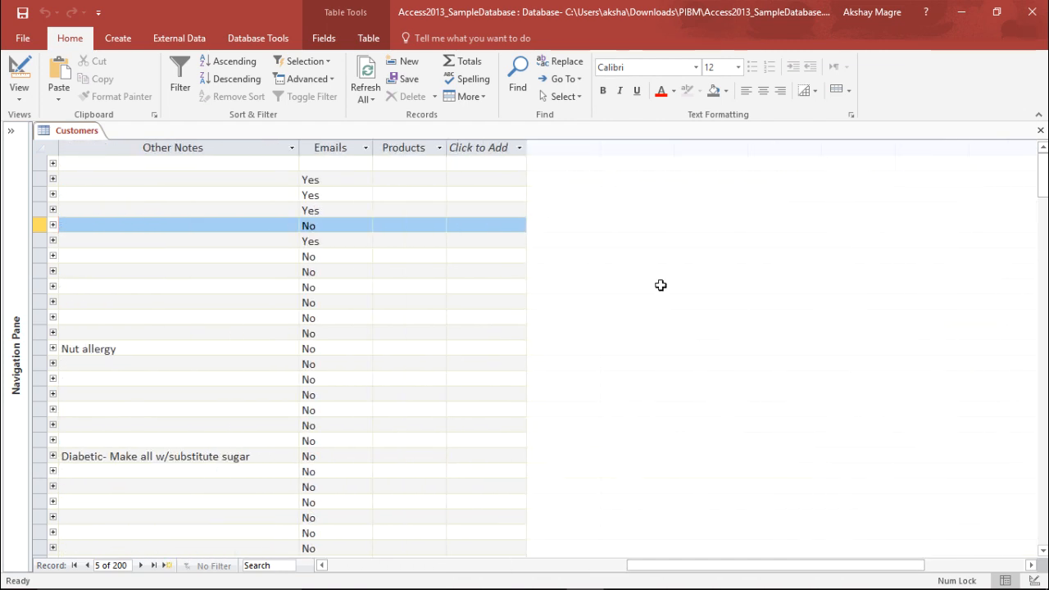
left_click(404, 164)
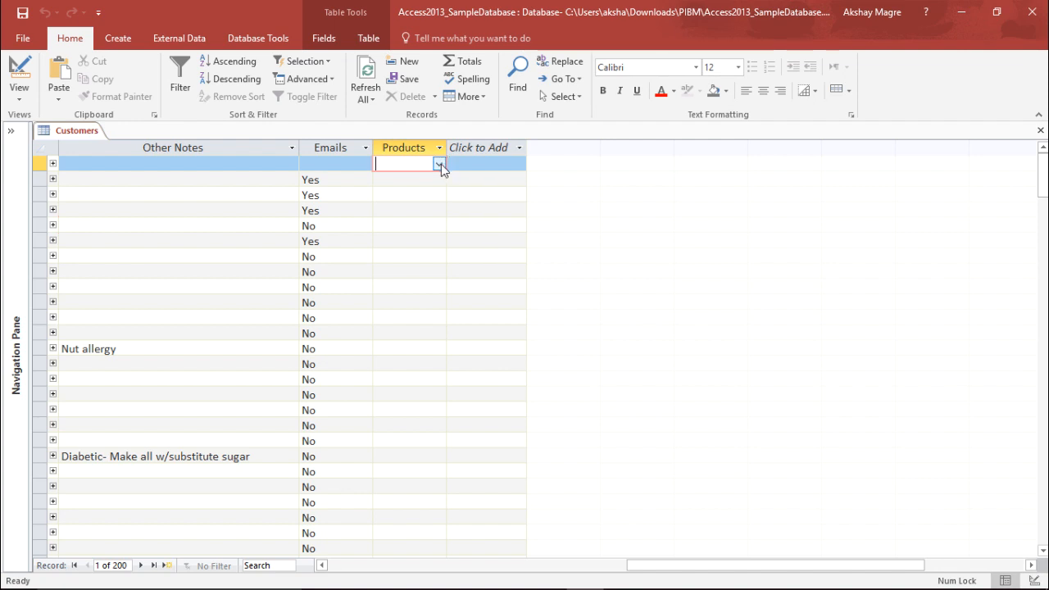
left_click(436, 164)
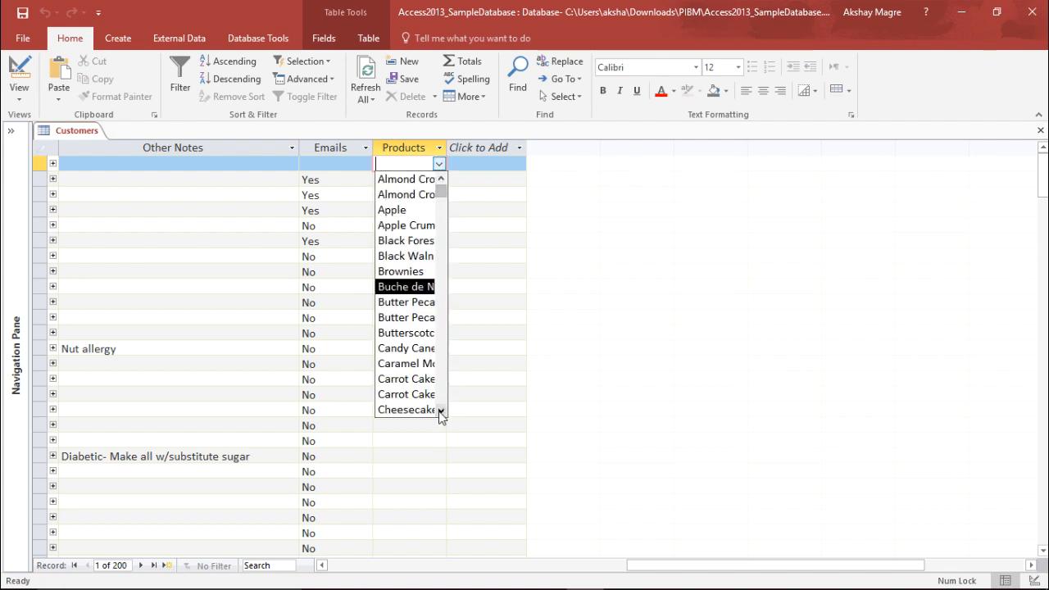